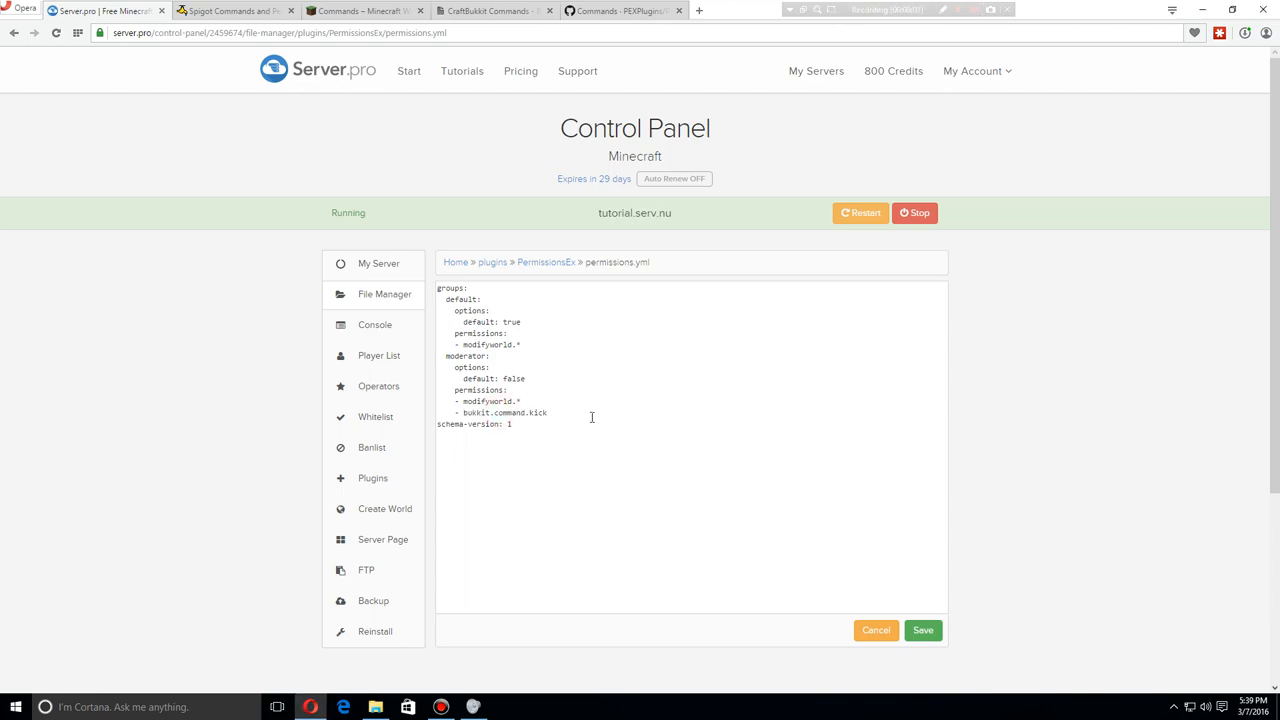
Restart the server so the edited permissions.yml with default and moderator groups takes effect.
{"action": "left_click", "coordinate": [380, 264]}
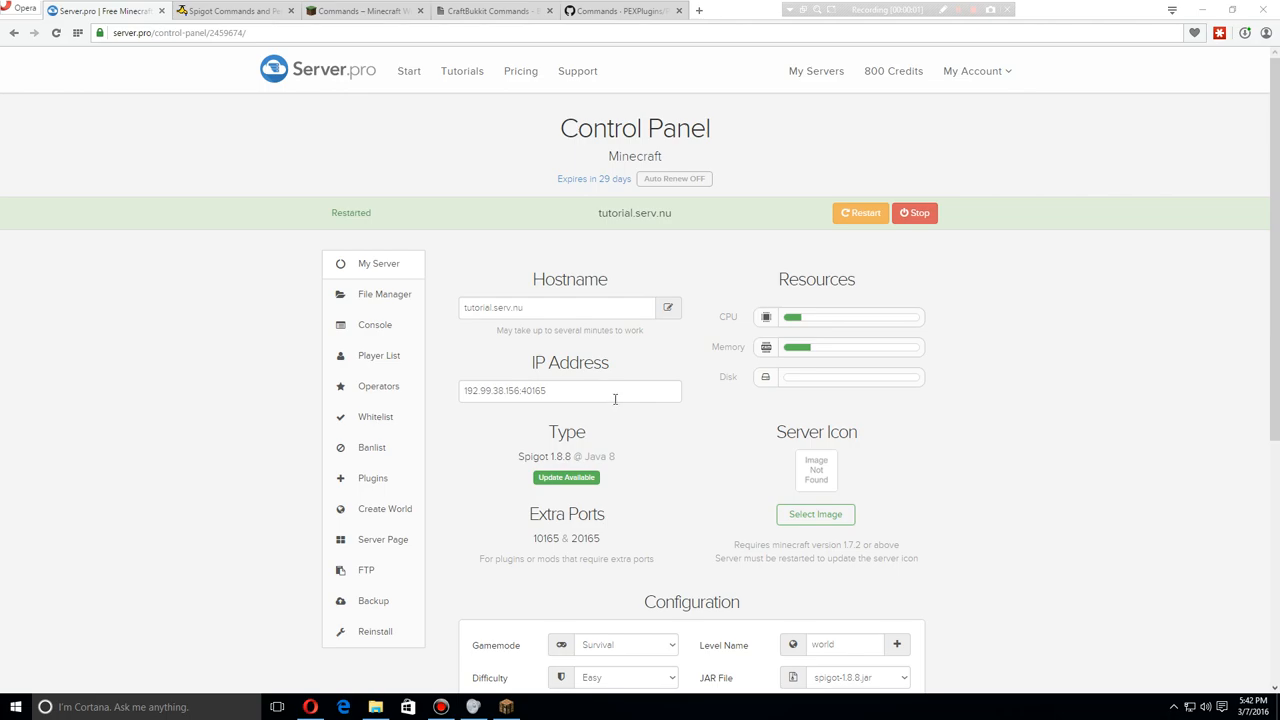
Show the console with the startup log confirming PermissionsEx loaded its permissions file.
{"action": "left_click", "coordinate": [504, 708]}
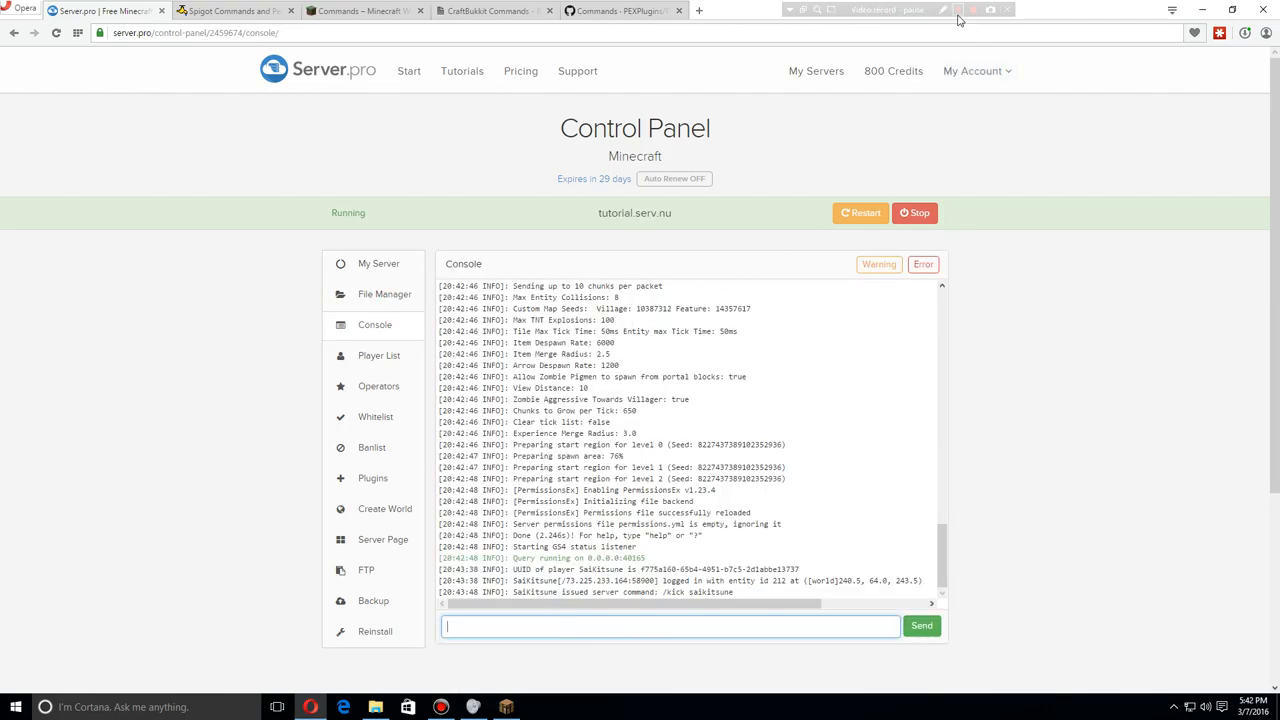
{"action": "type", "text": "pex user saikitsun"}
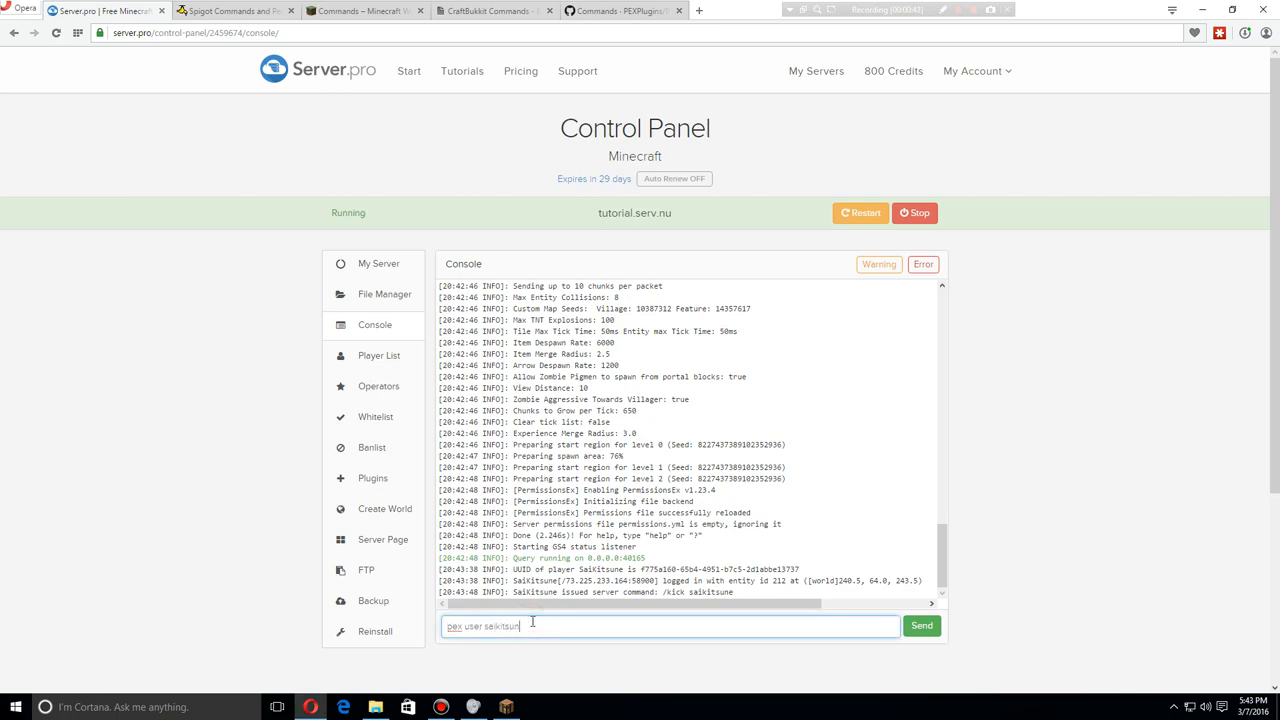
{"action": "left_click", "coordinate": [378, 264]}
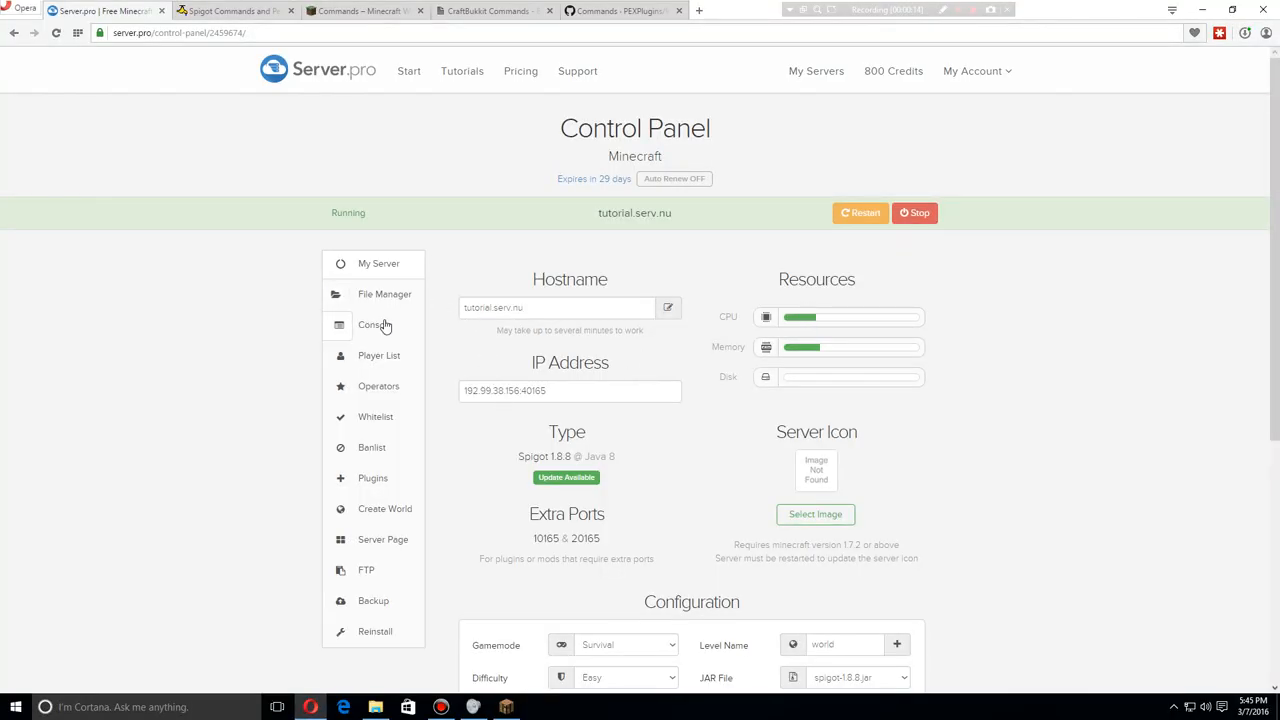